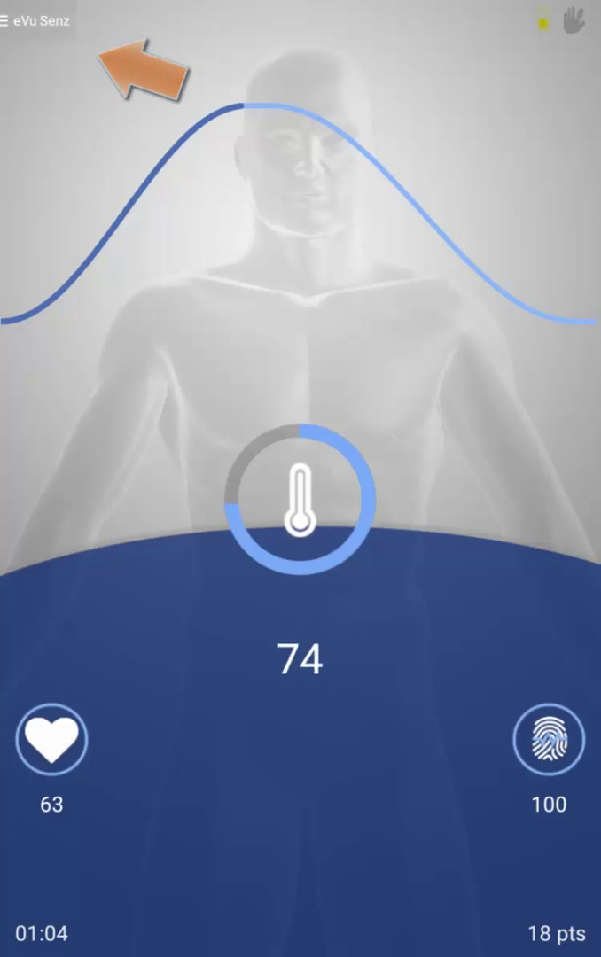
- Switch music feedback on from the side menu, then close the menu
{"action": "left_click", "coordinate": [10, 20]}
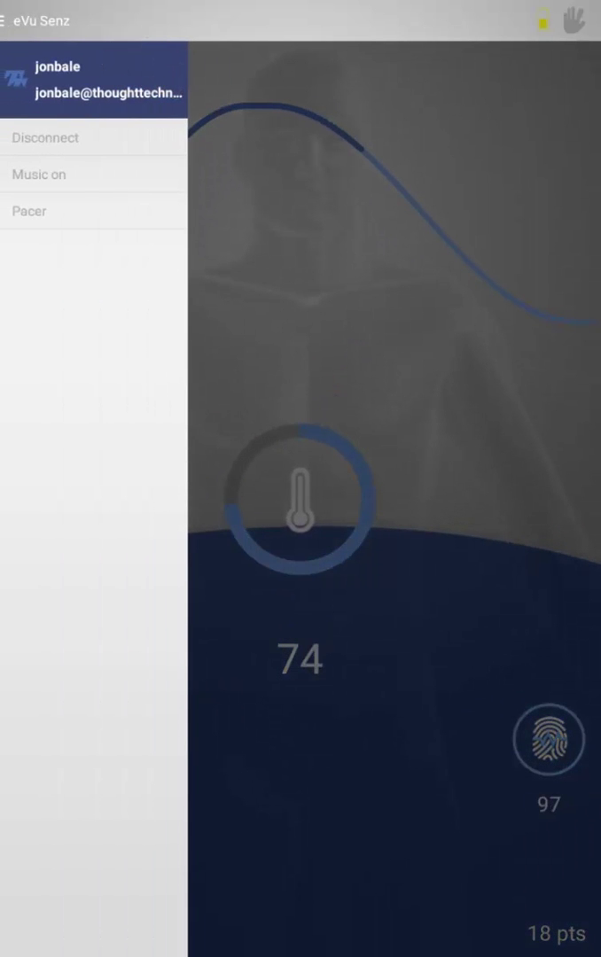
{"action": "left_click", "coordinate": [9, 20]}
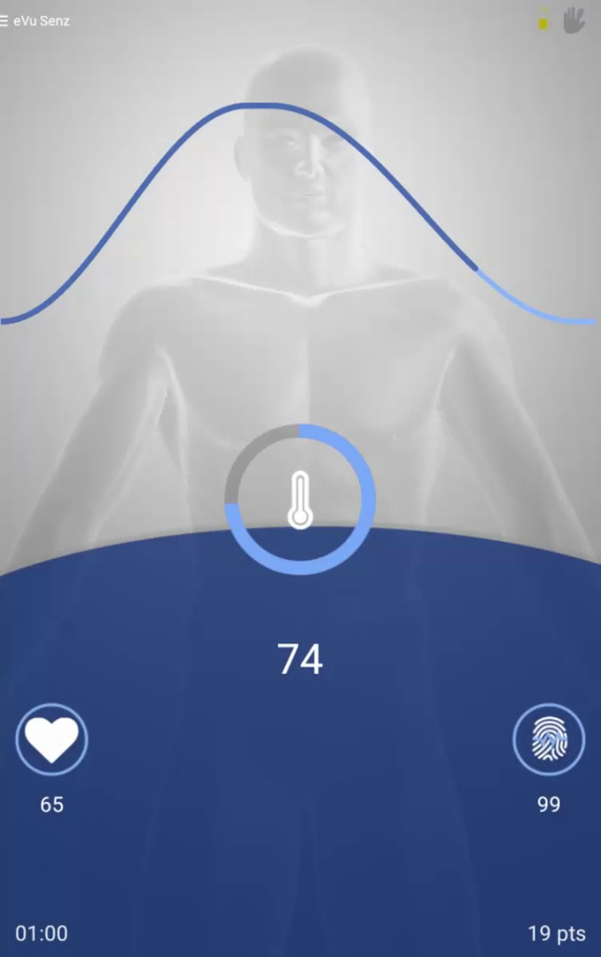
{"action": "left_click", "coordinate": [11, 20]}
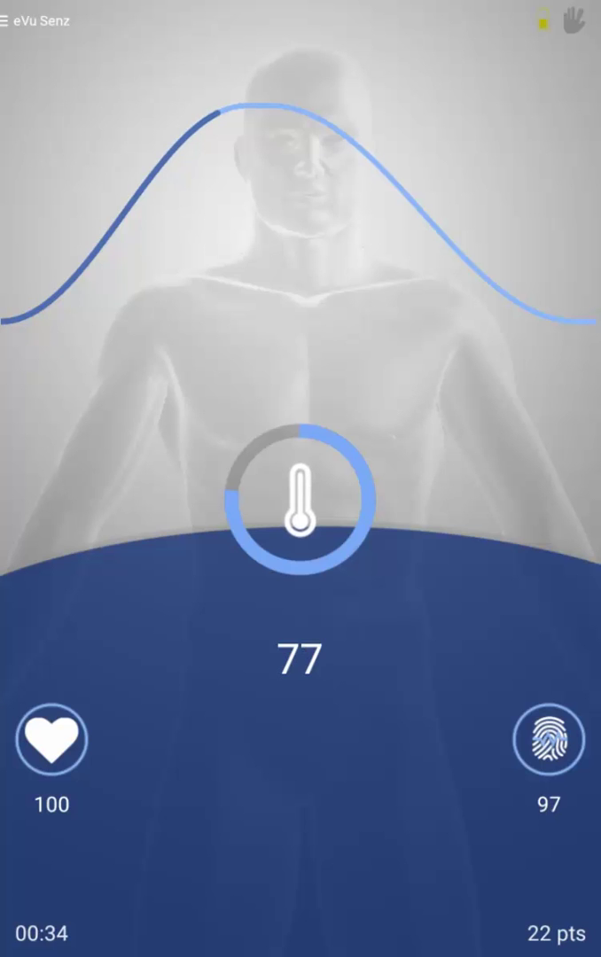
- Open the Breath pacer dialog showing inhale 4.1 s and exhale 5.1 s
{"action": "left_click", "coordinate": [10, 20]}
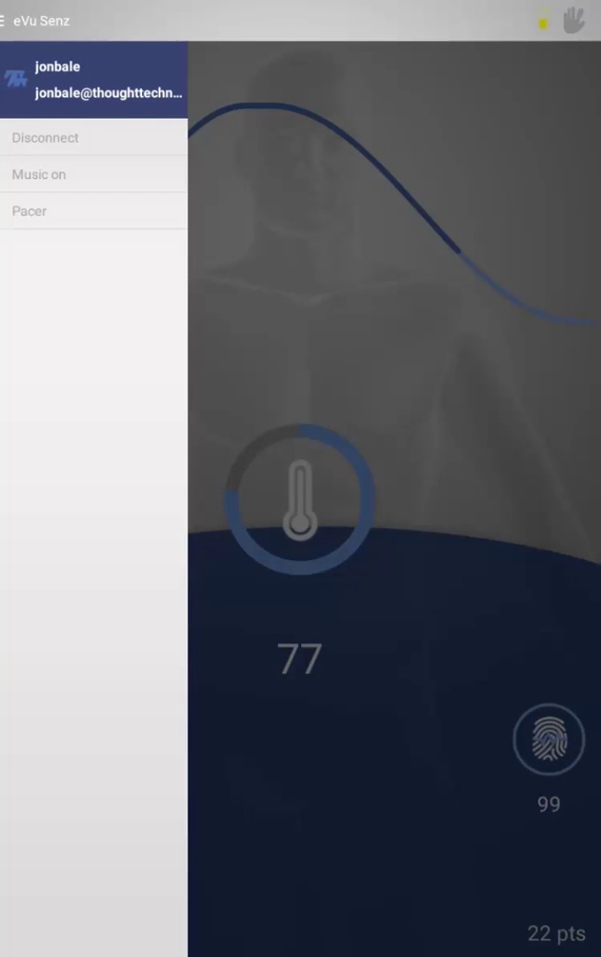
{"action": "left_click", "coordinate": [29, 211]}
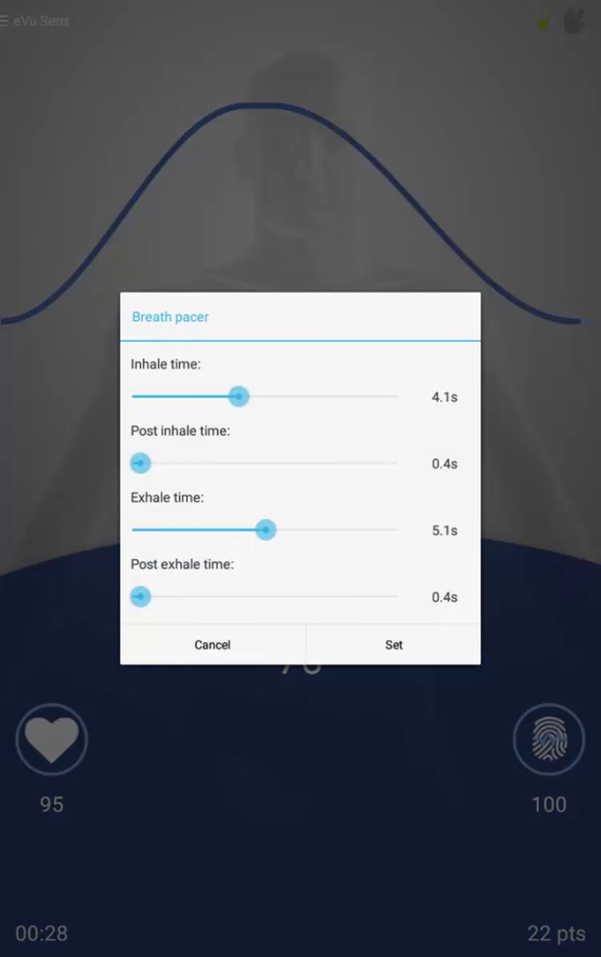